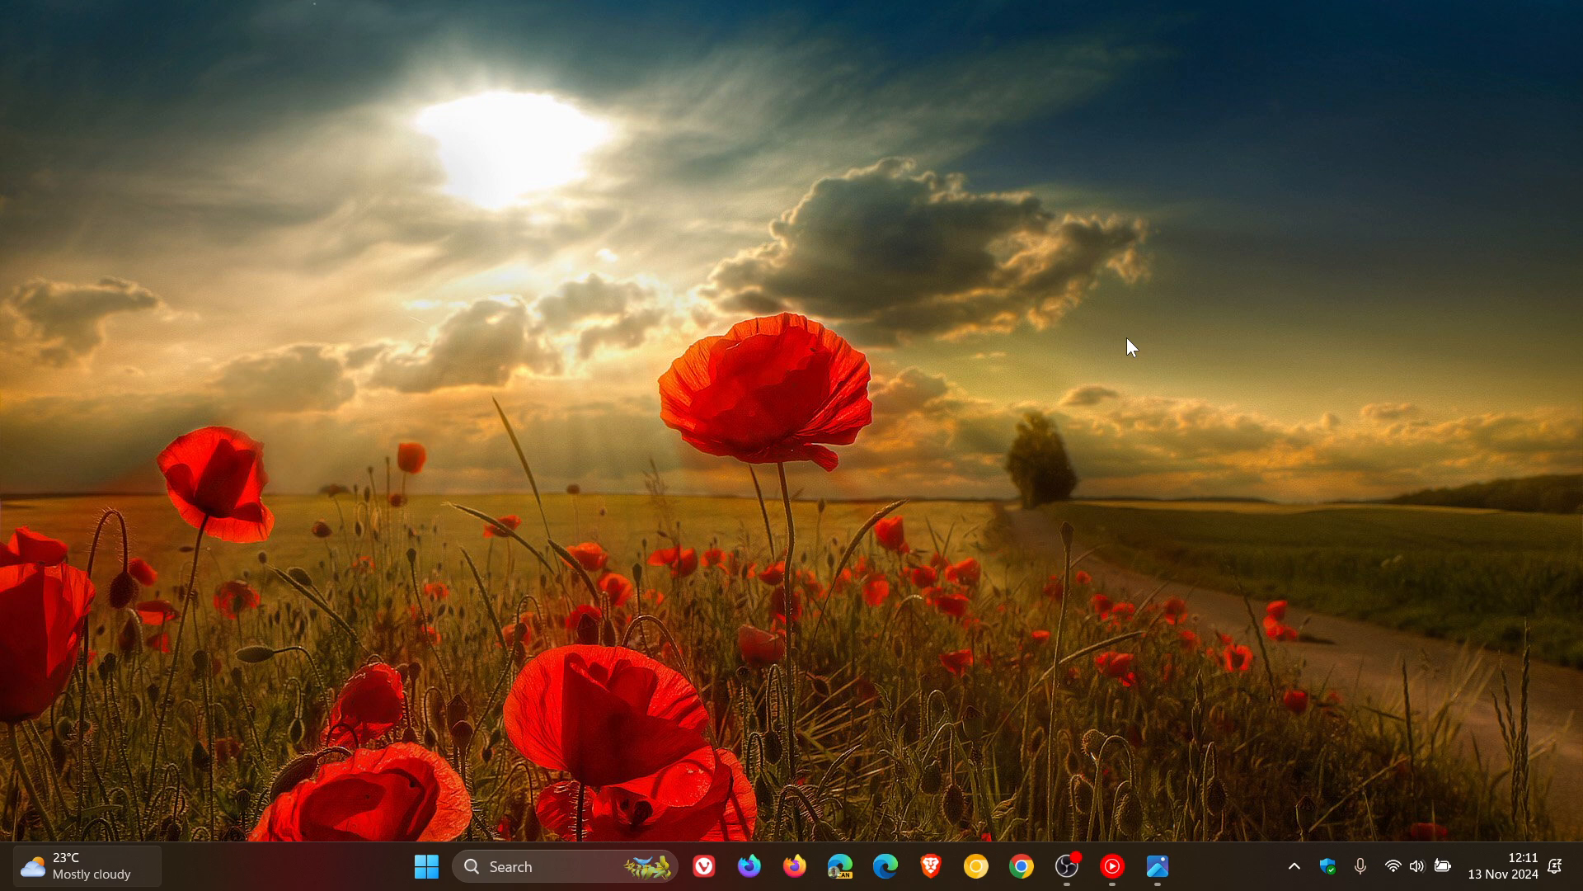
mouse_move(1213, 447)
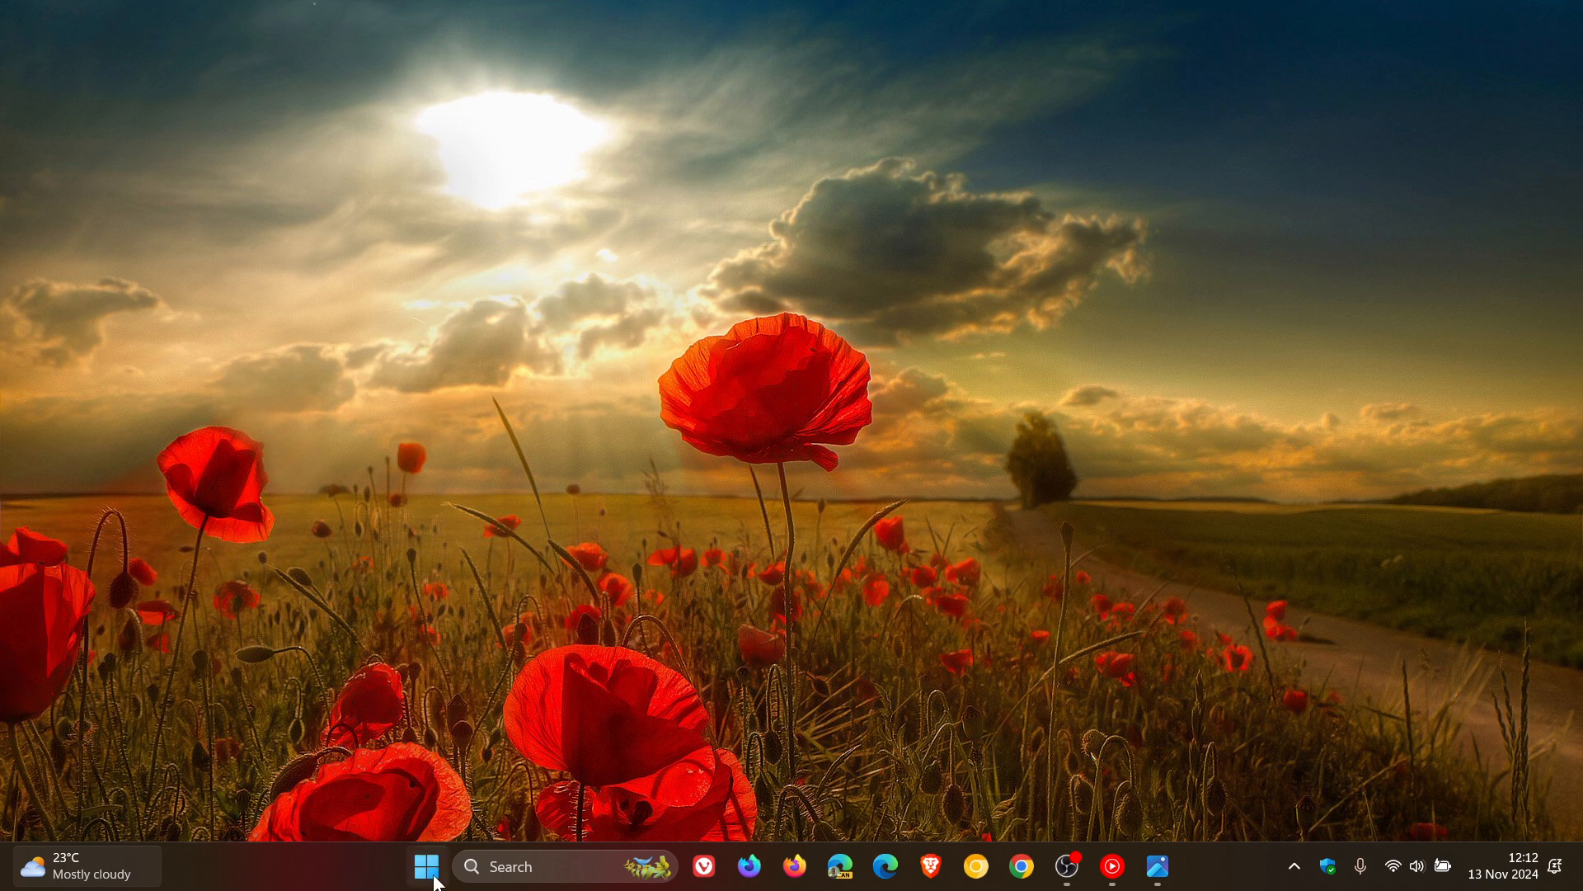
Open the Start menu to view pinned apps and the recommended section
click(431, 867)
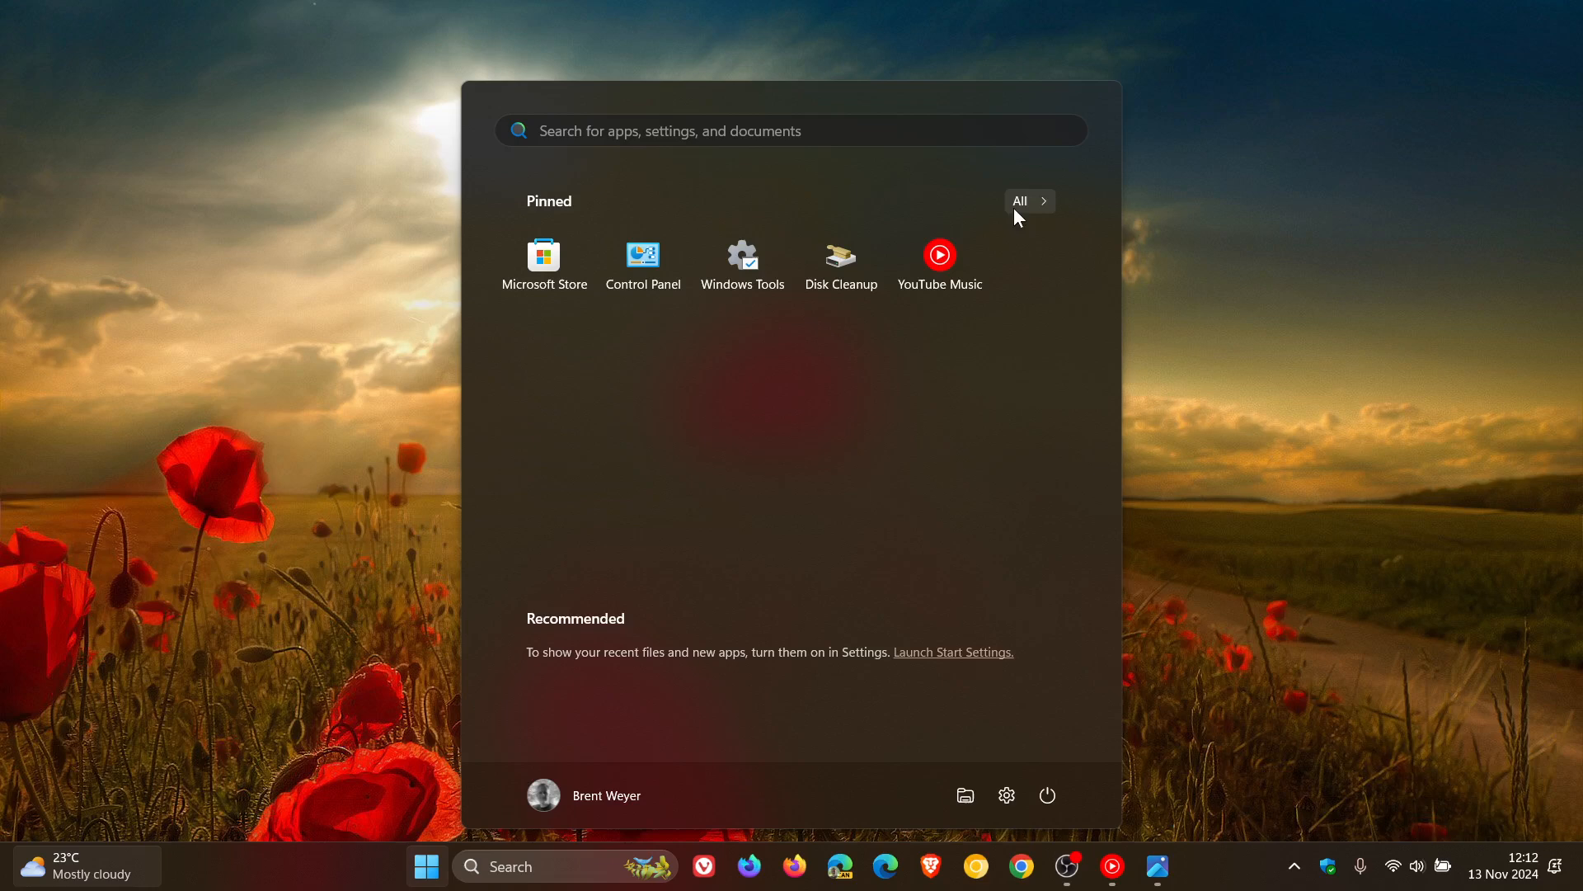
mouse_move(1261, 196)
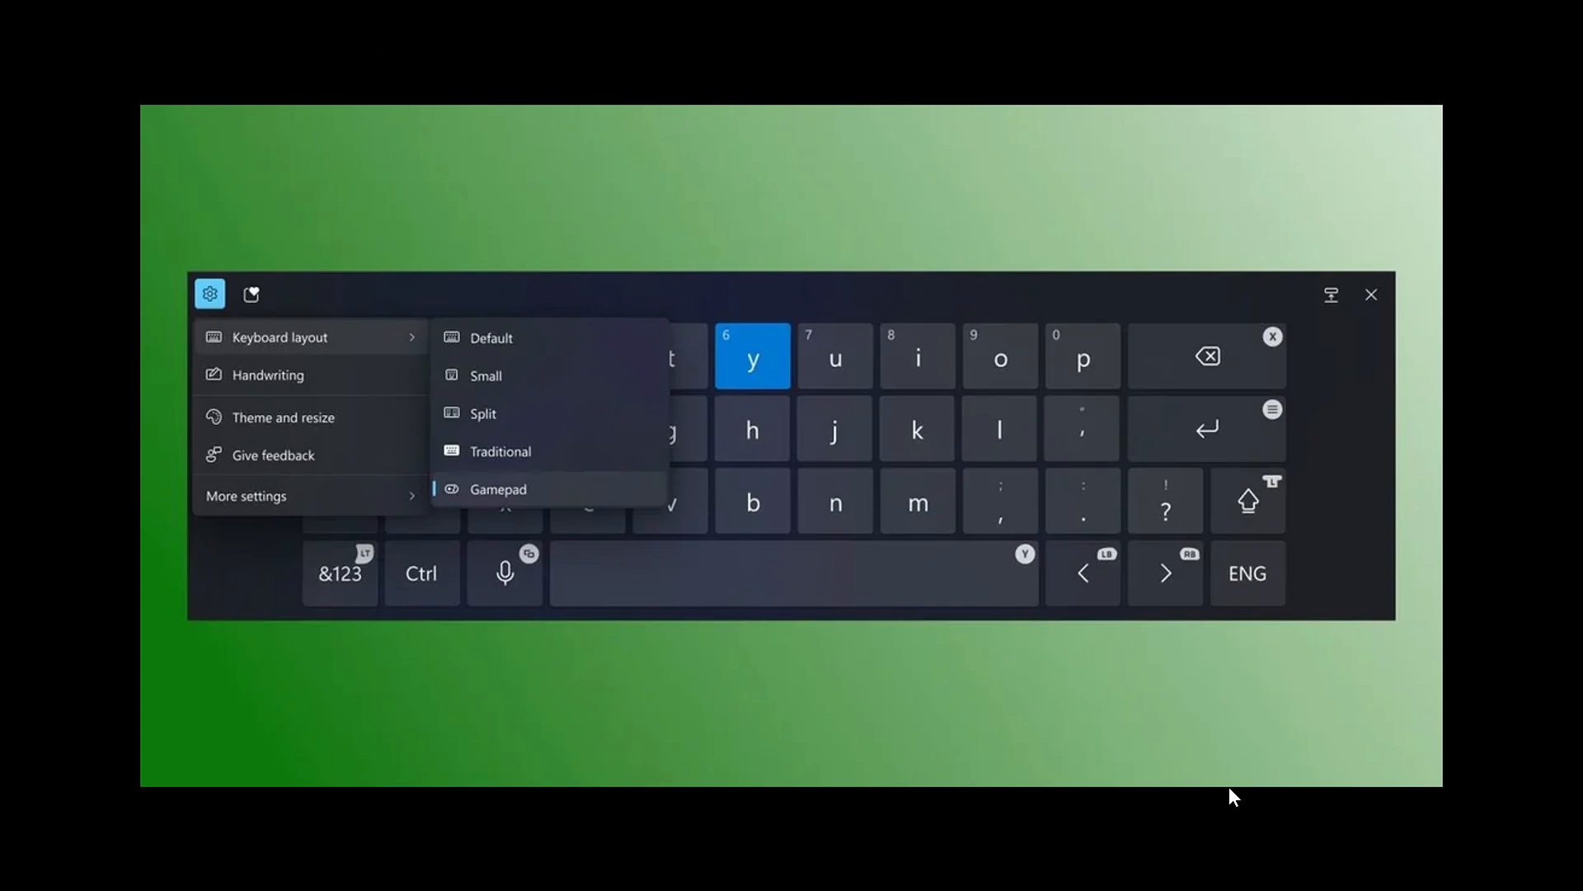
mouse_move(1357, 676)
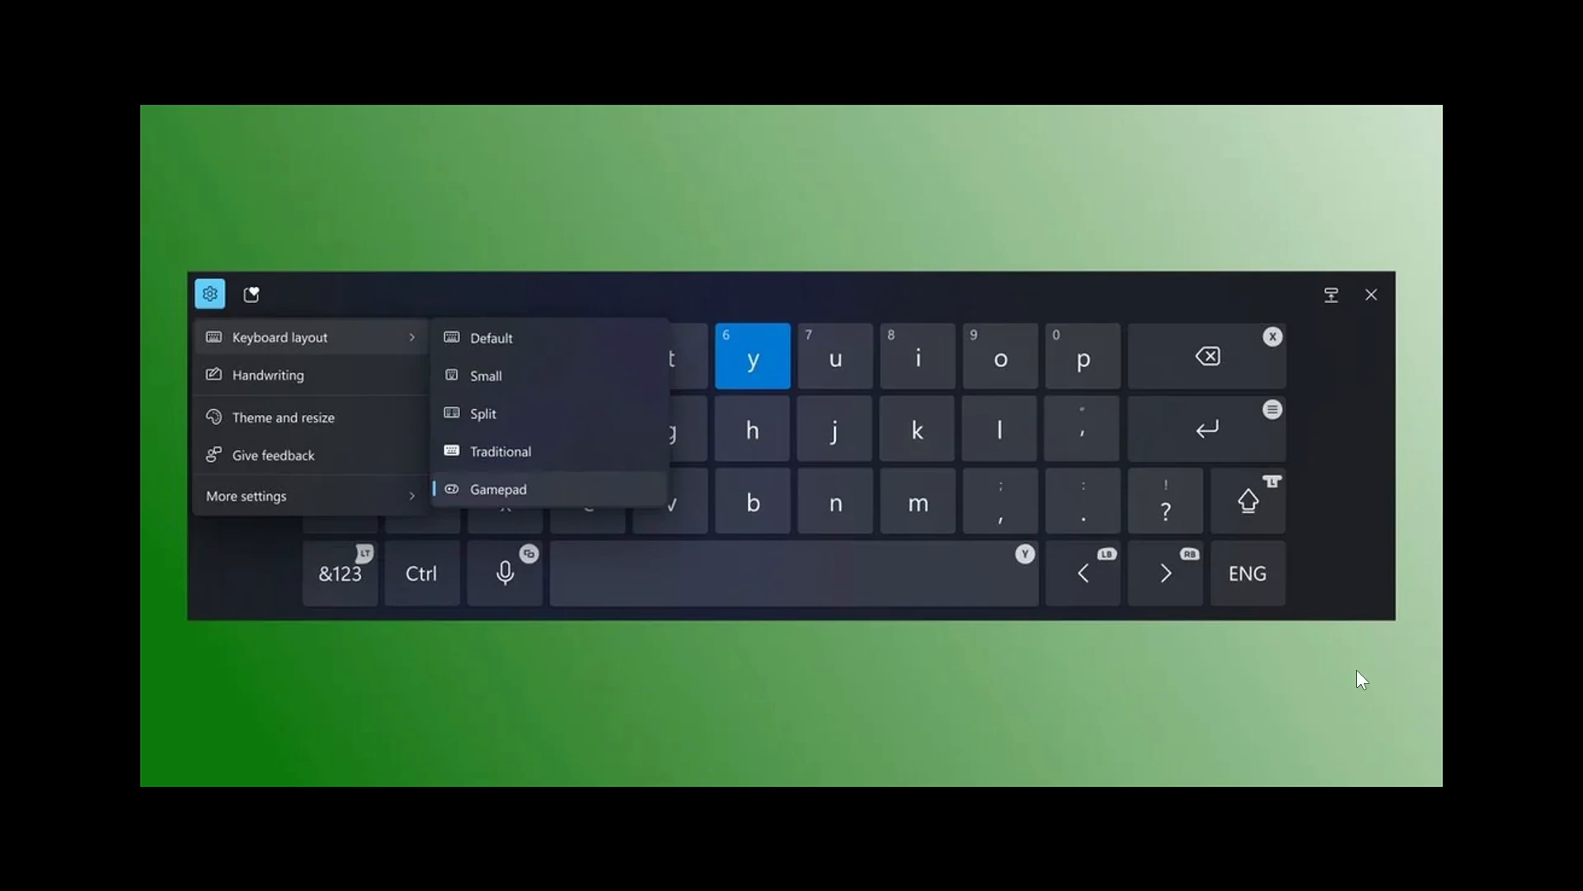
mouse_move(1403, 82)
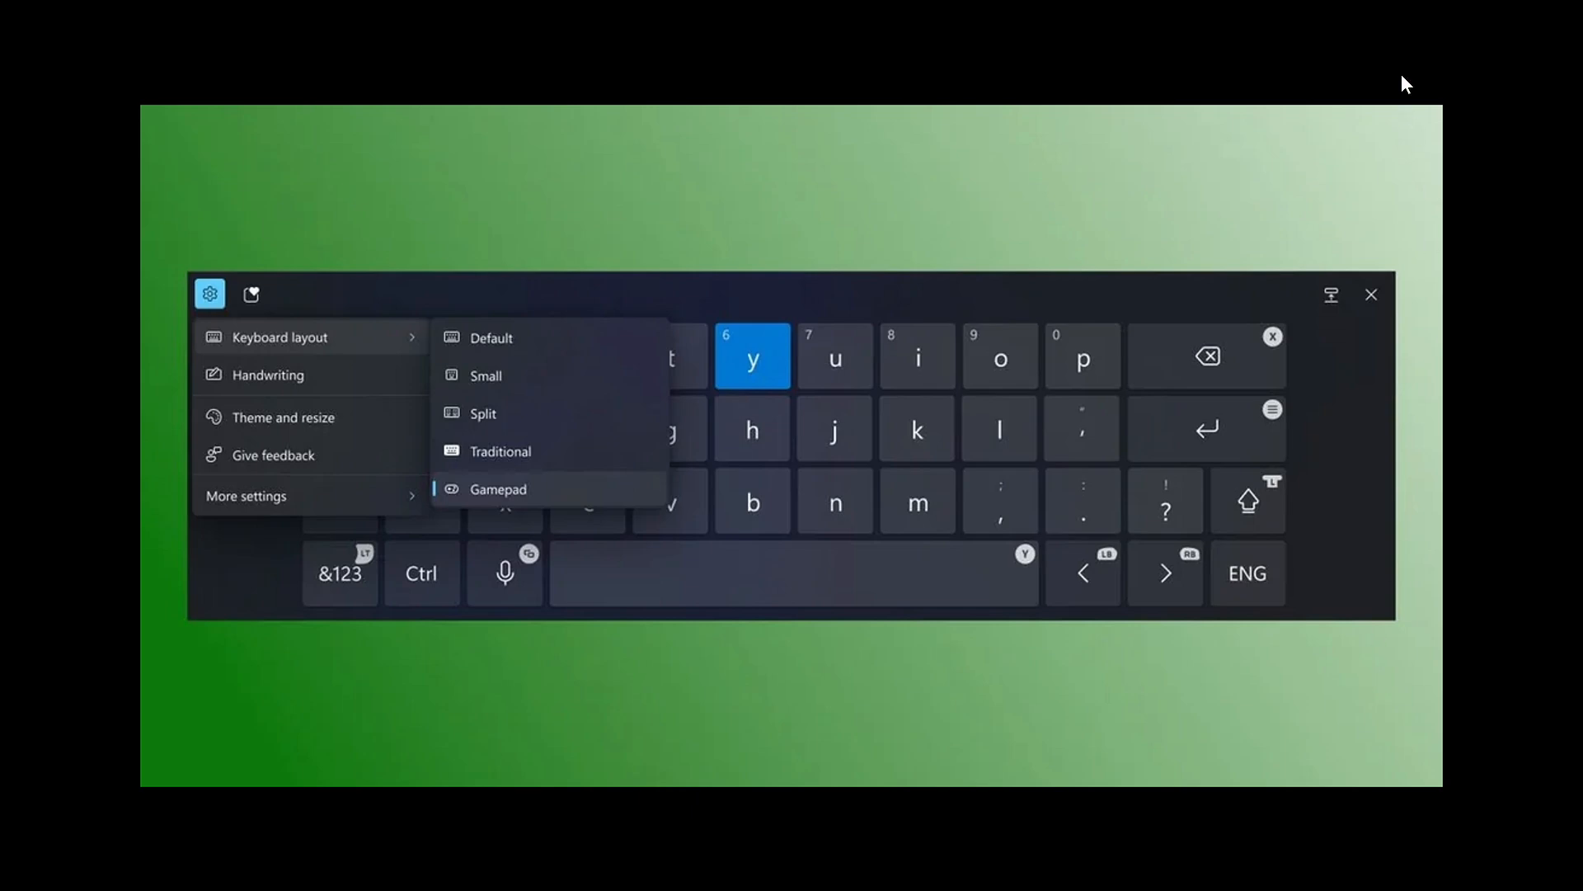
Choose the Gamepad layout for the touch keyboard
click(1371, 294)
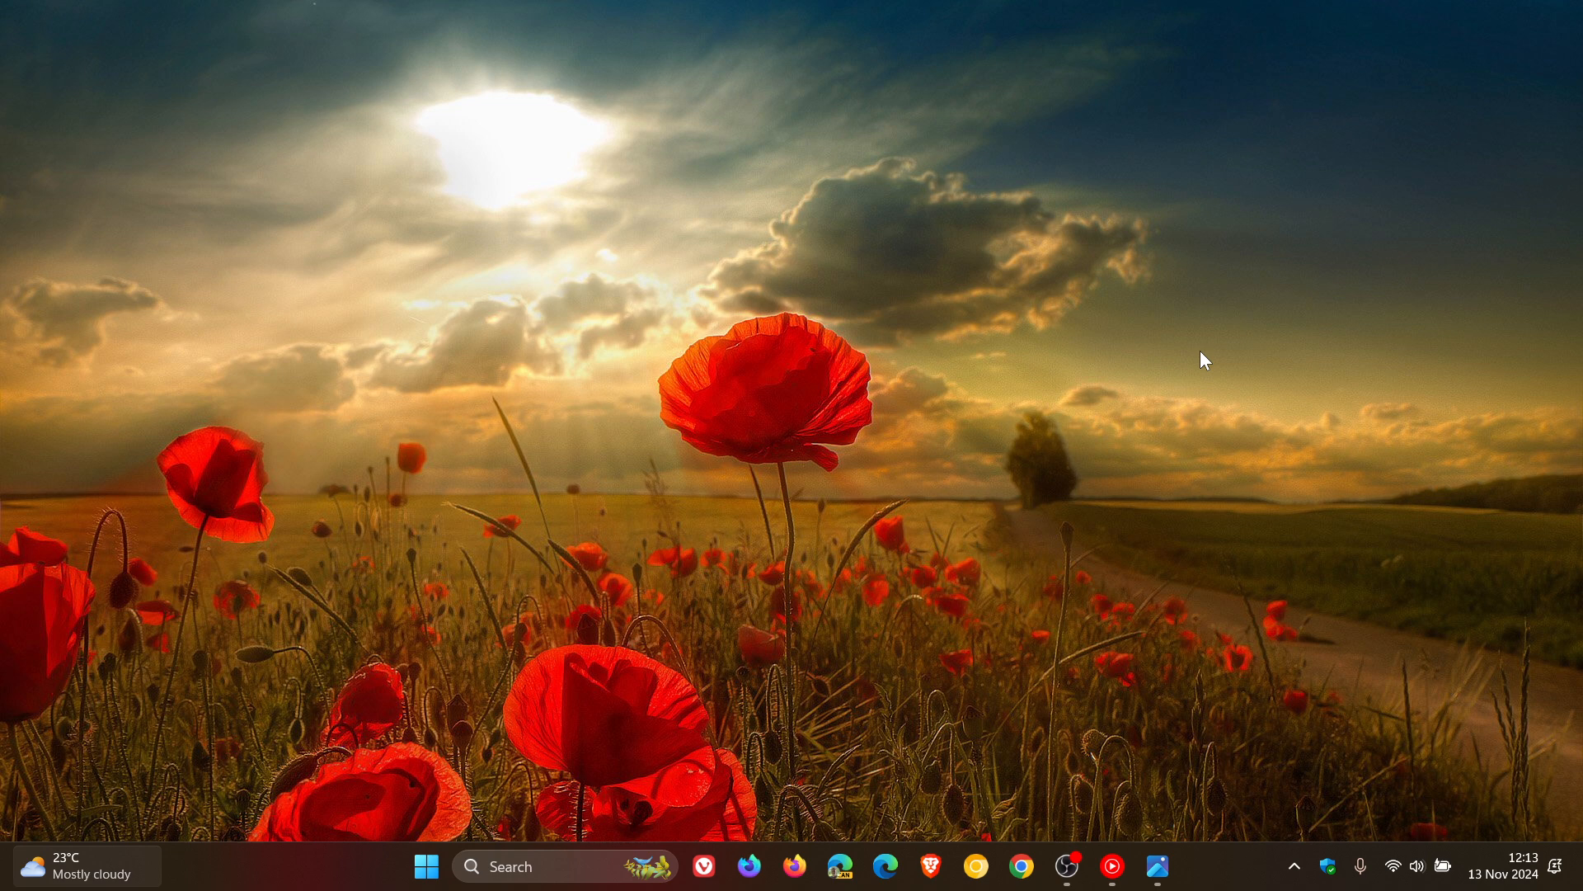
mouse_move(423, 868)
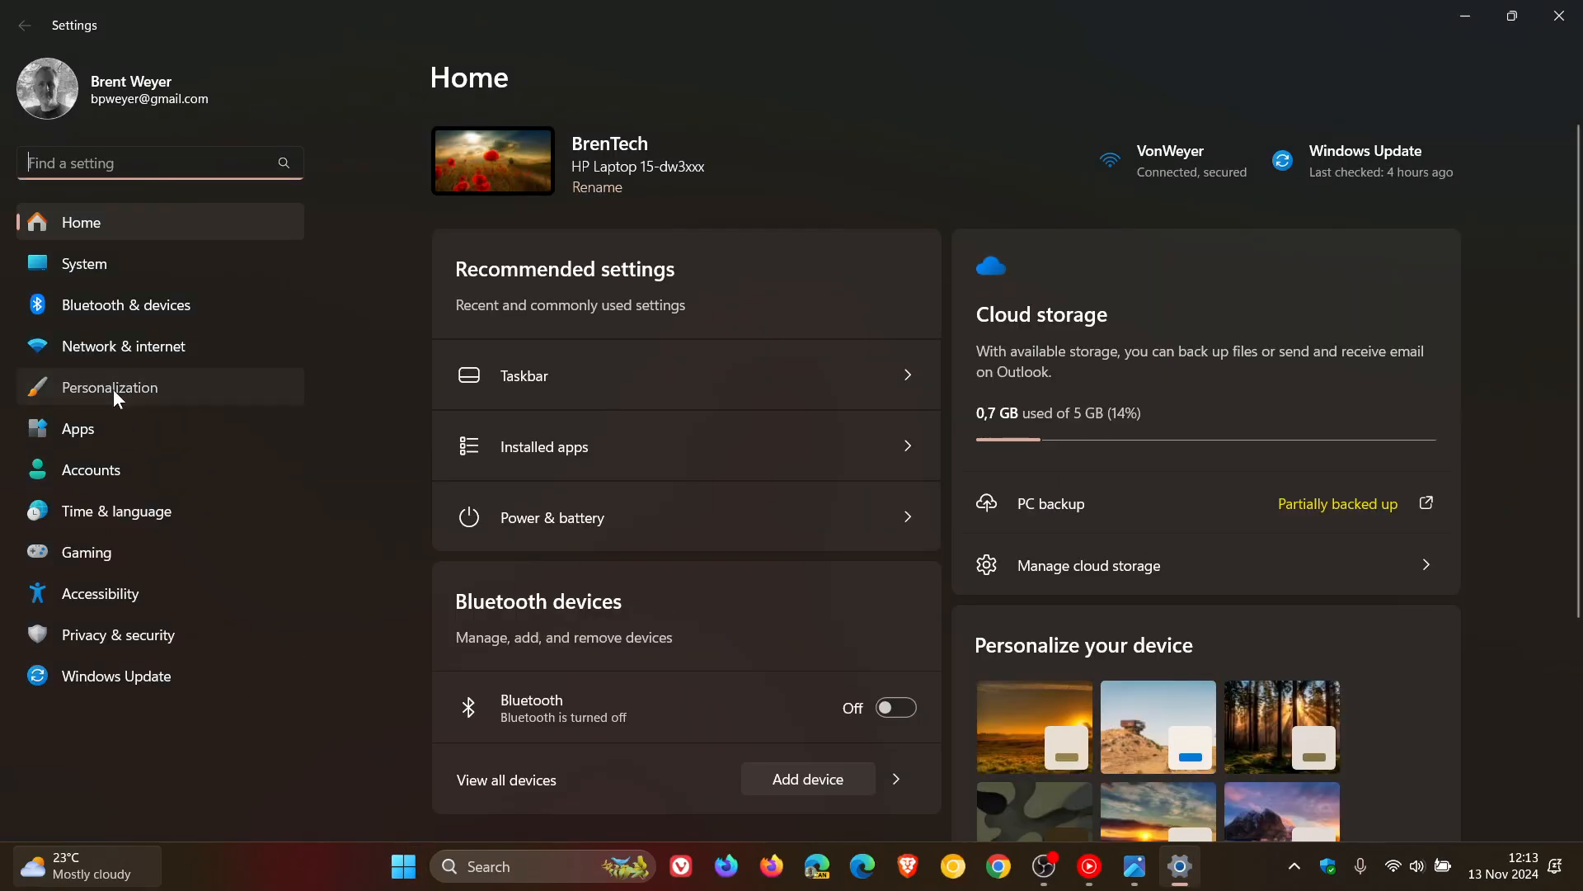
Under Personalization > Text input, set the Customize Copilot key option to Copilot
click(110, 387)
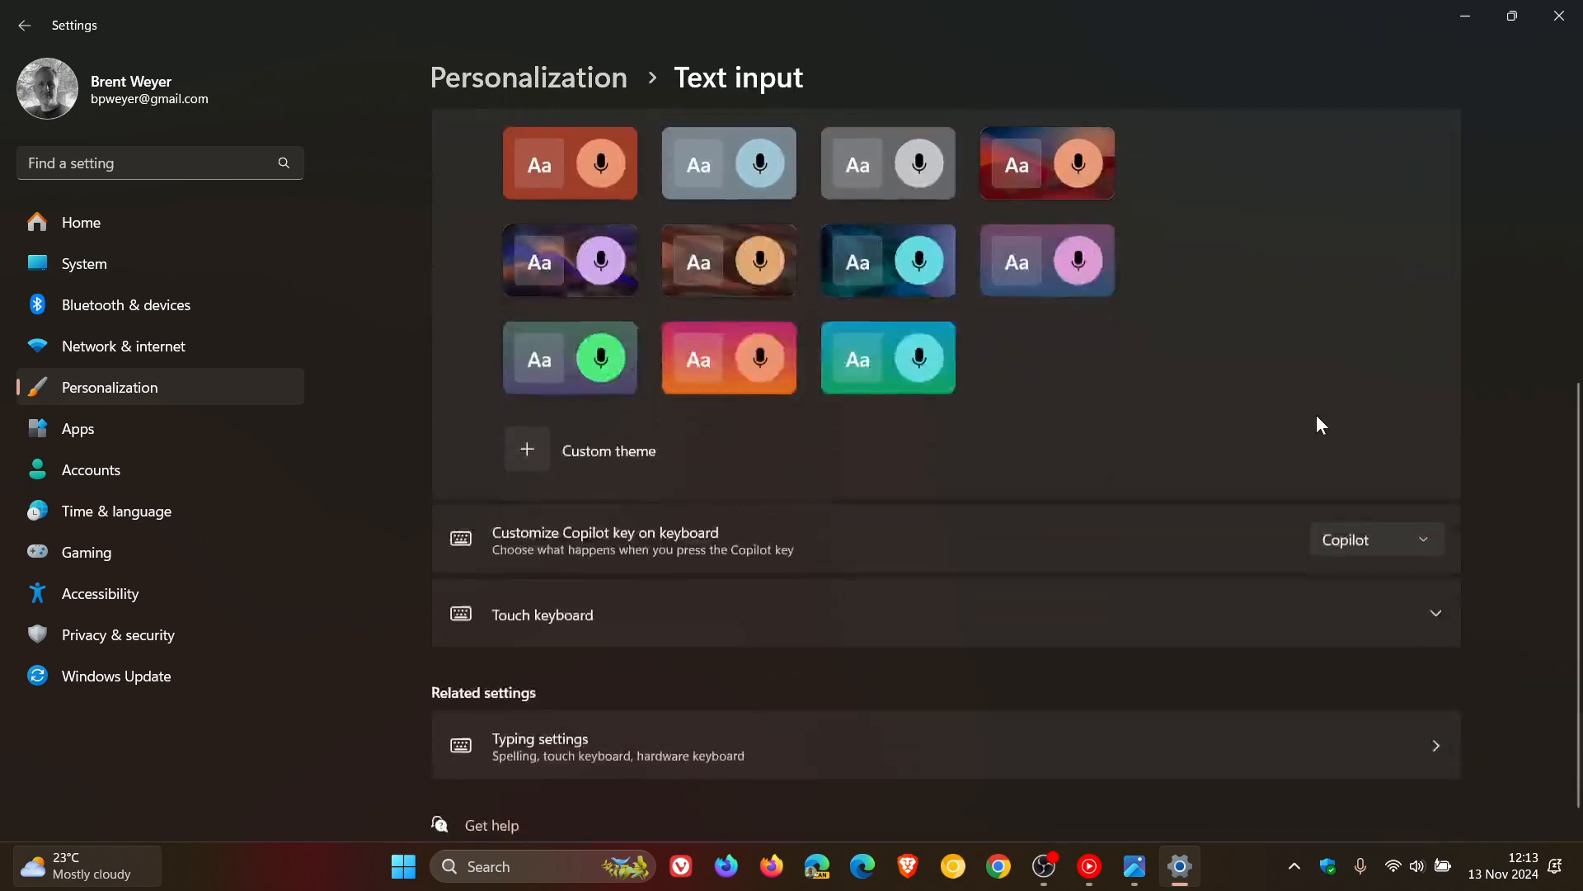
mouse_move(1182, 616)
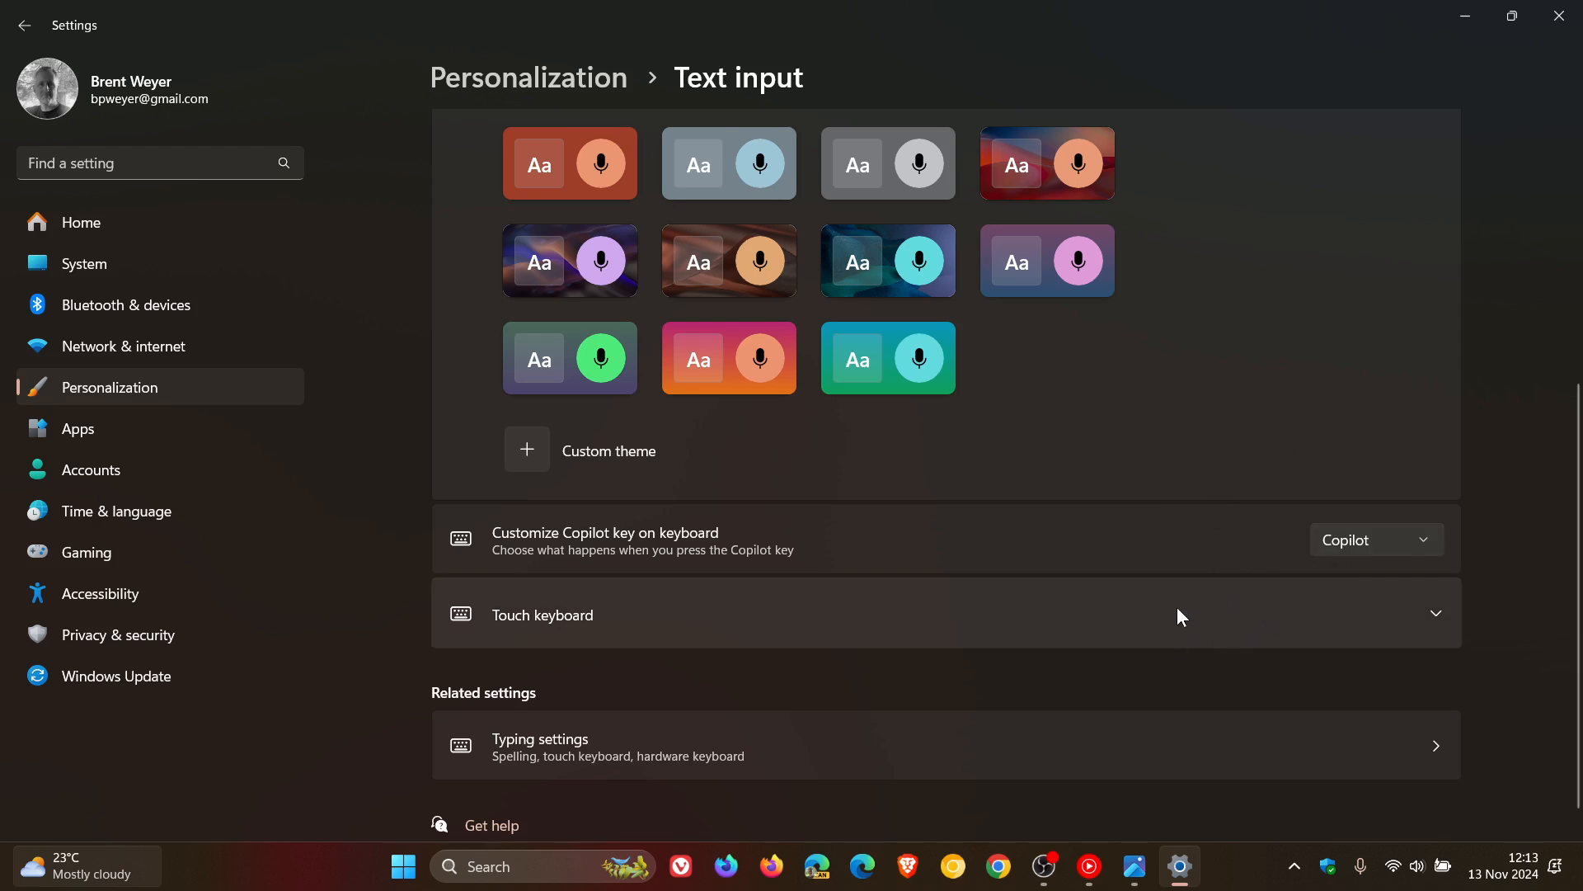
mouse_move(1184, 630)
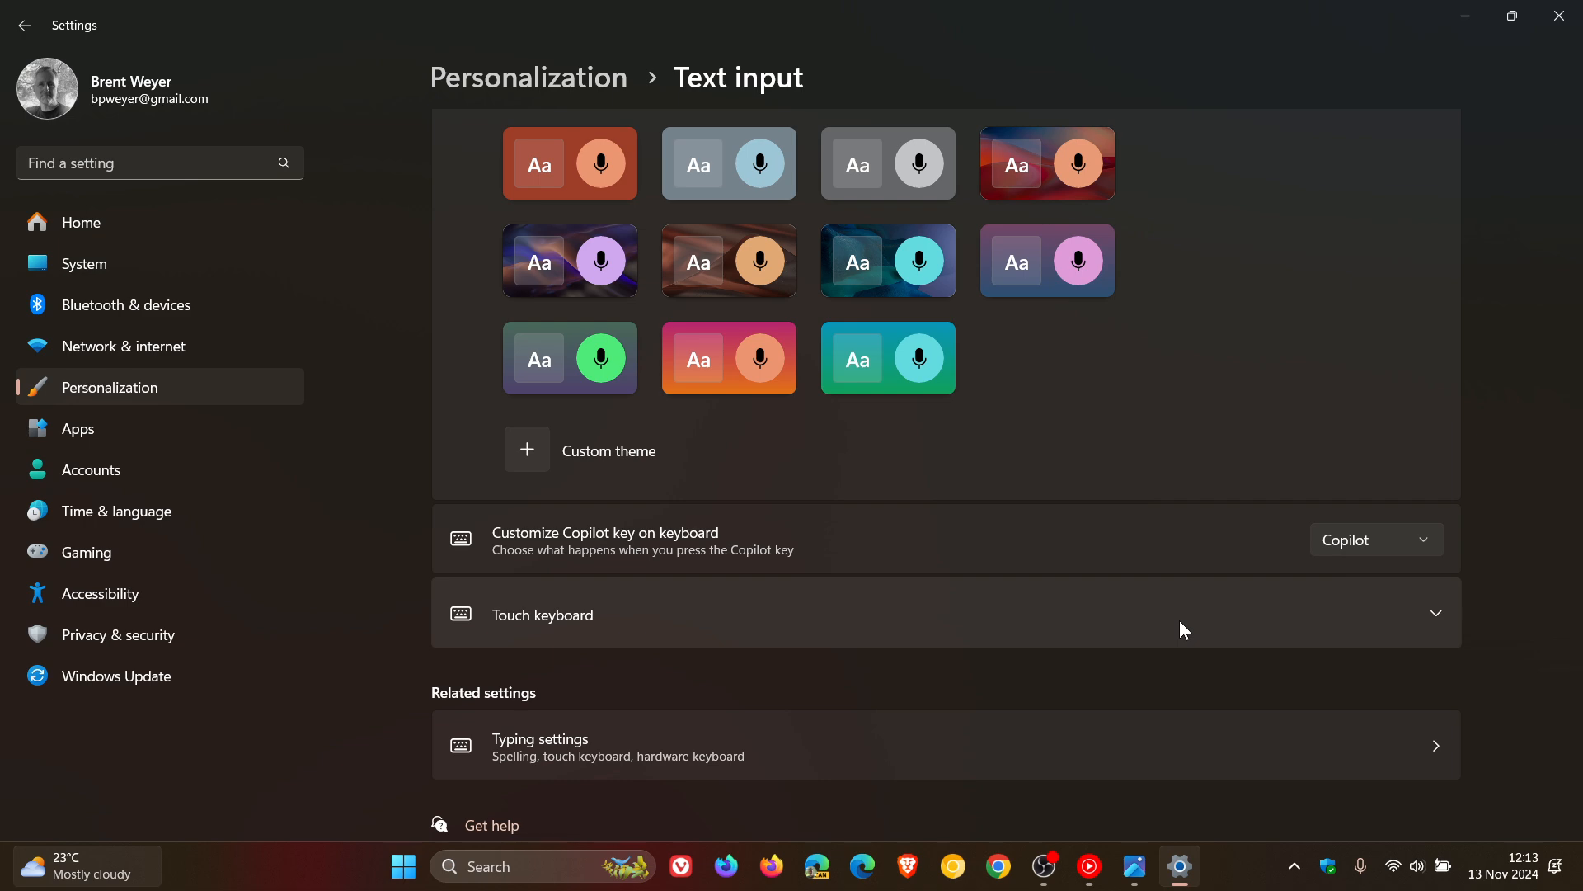
click(1376, 539)
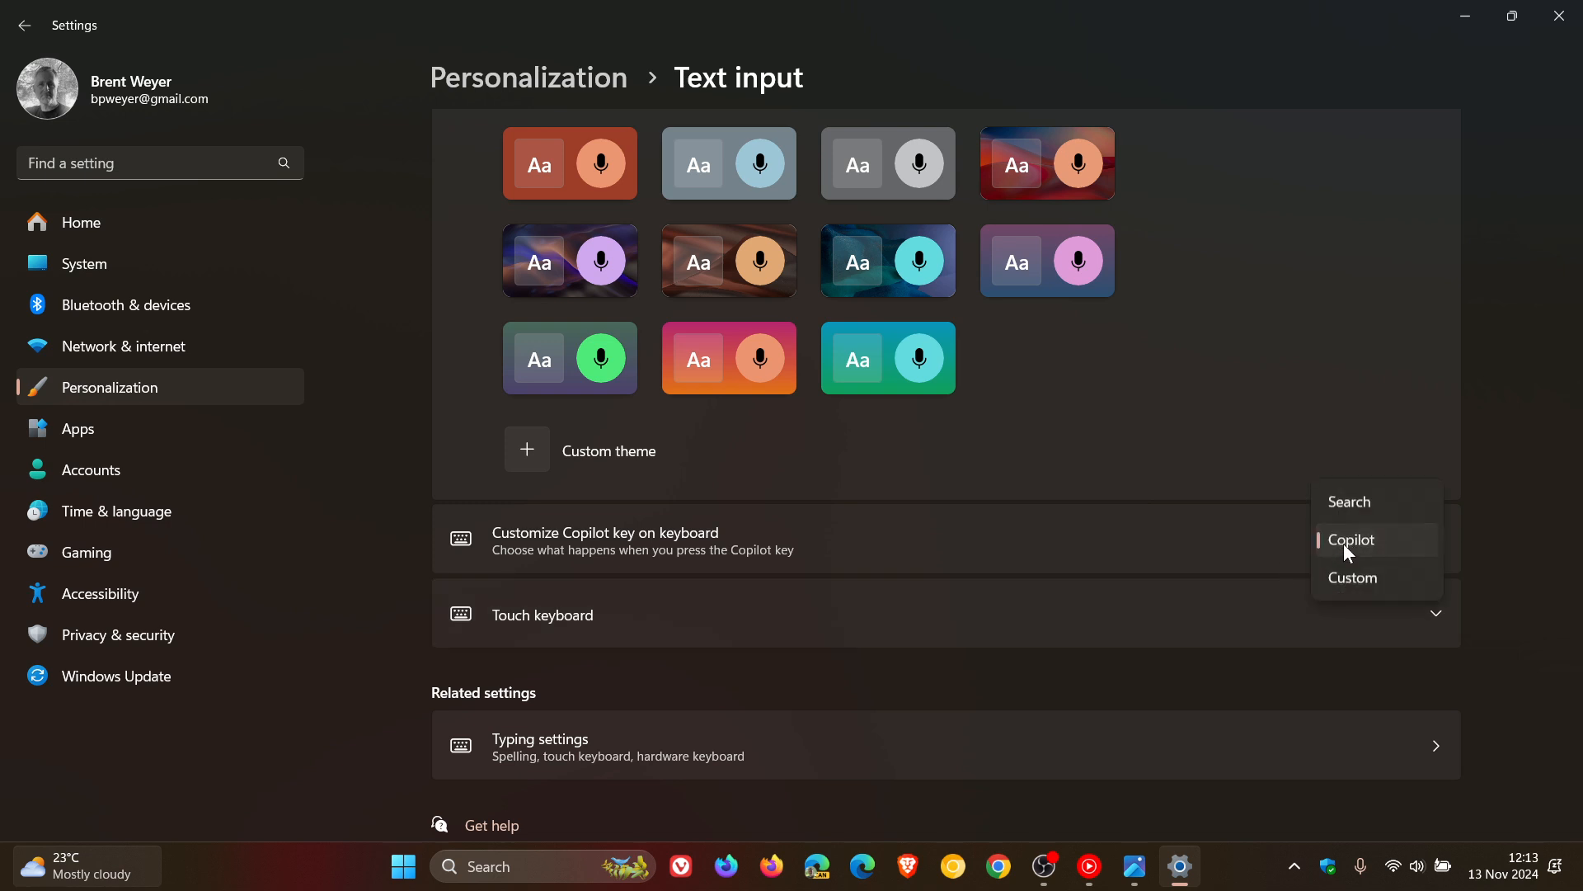
click(1350, 540)
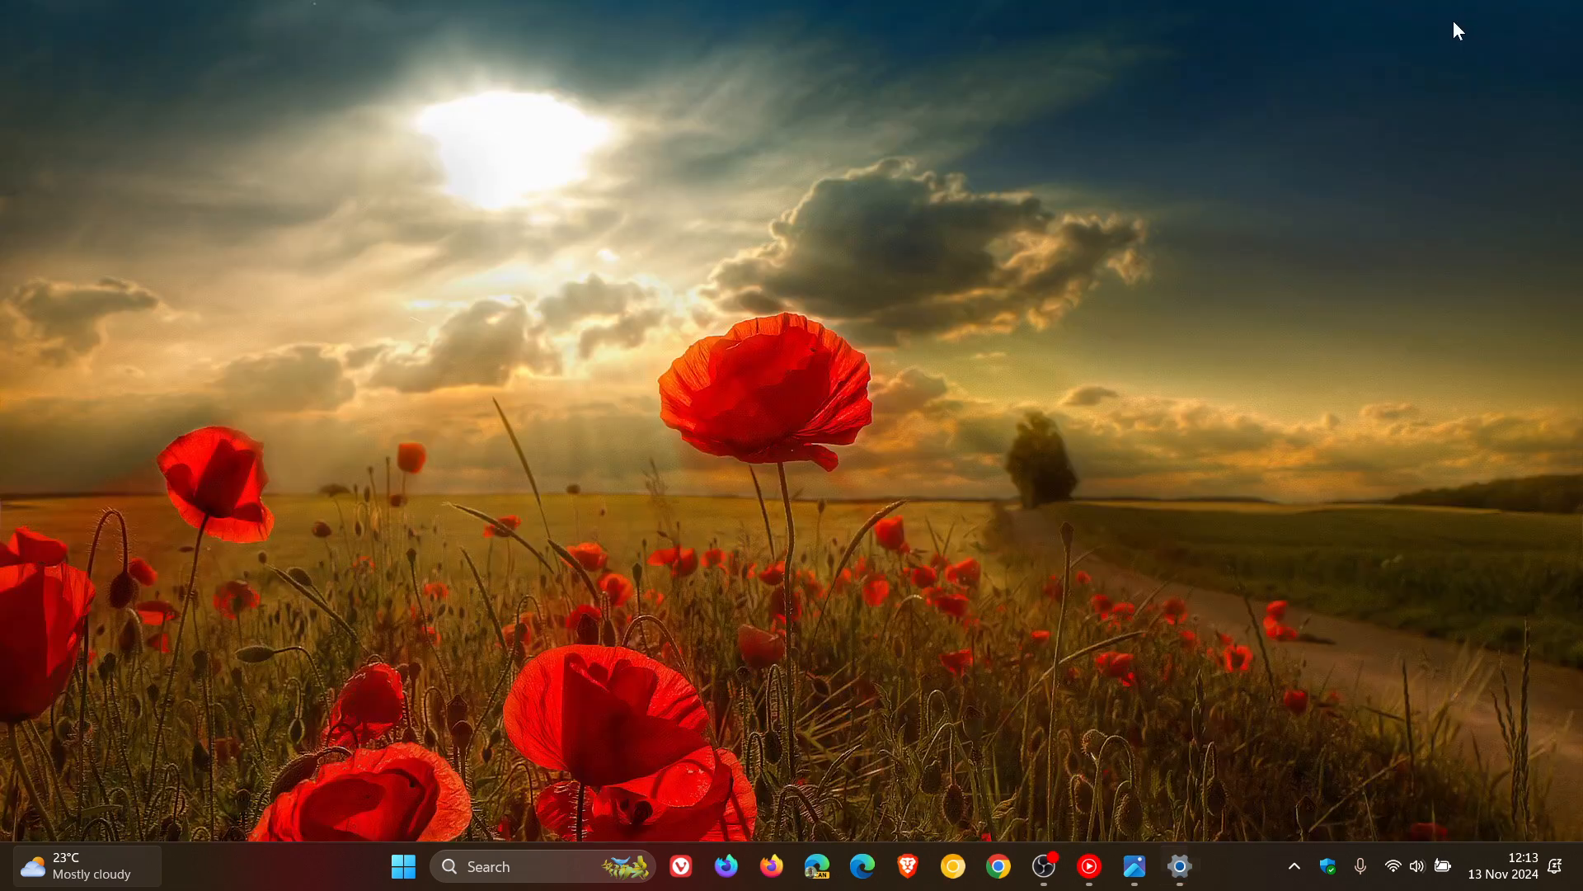
mouse_move(1203, 291)
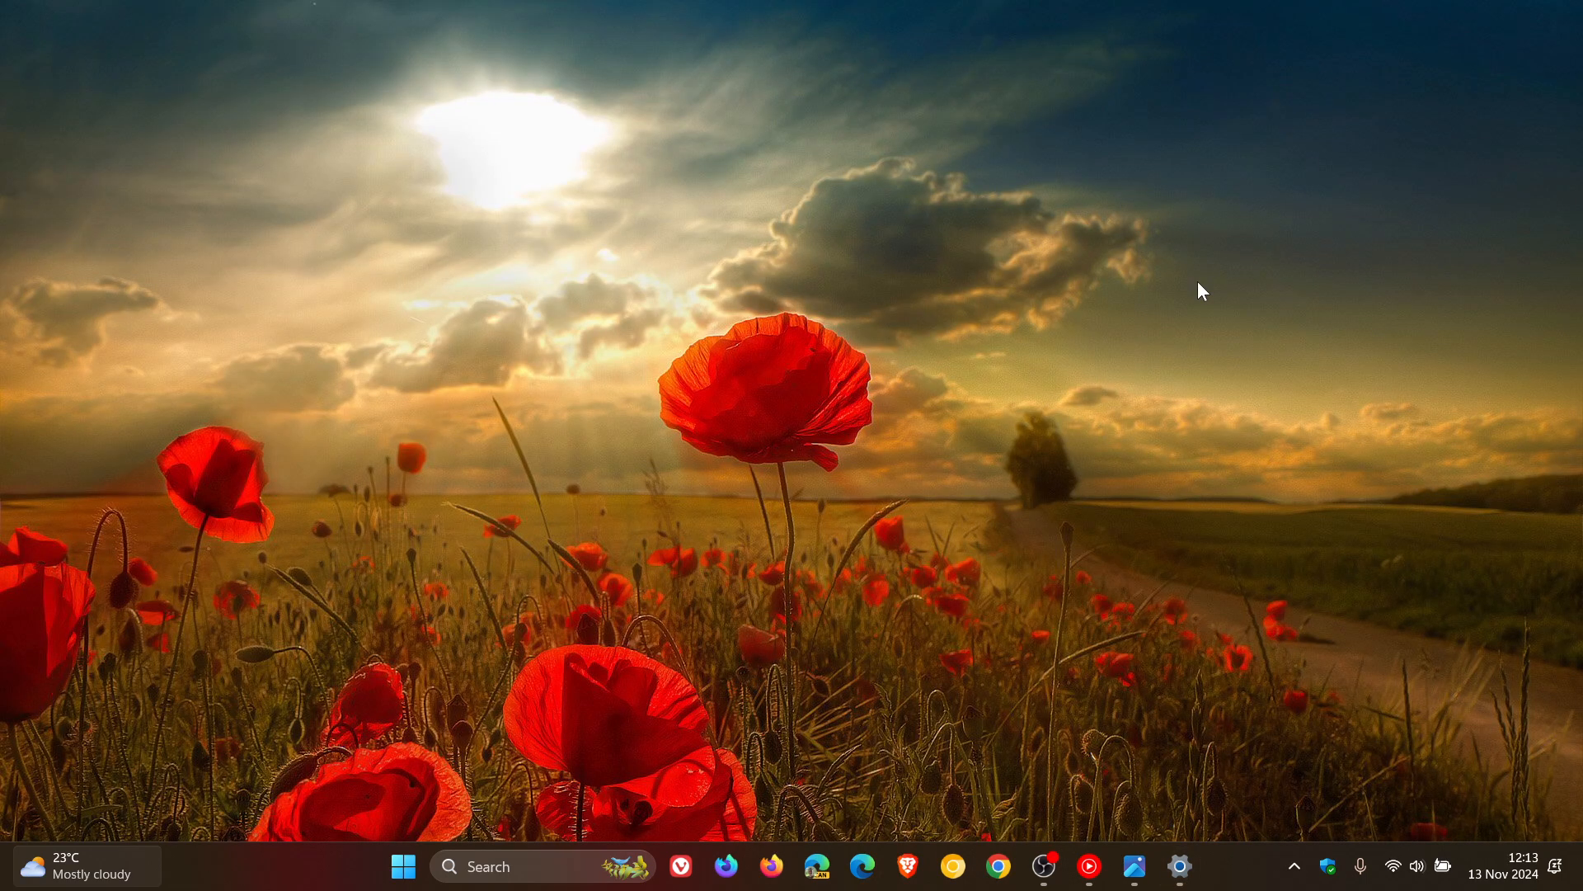